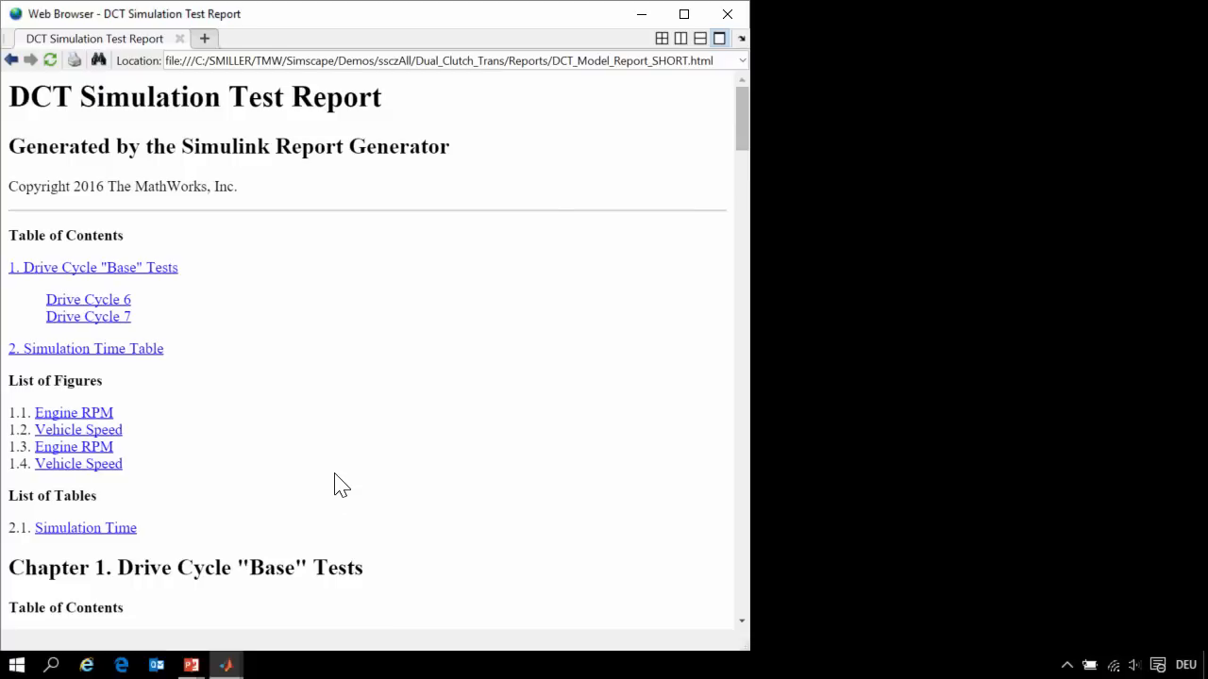
pyautogui.moveTo(290, 331)
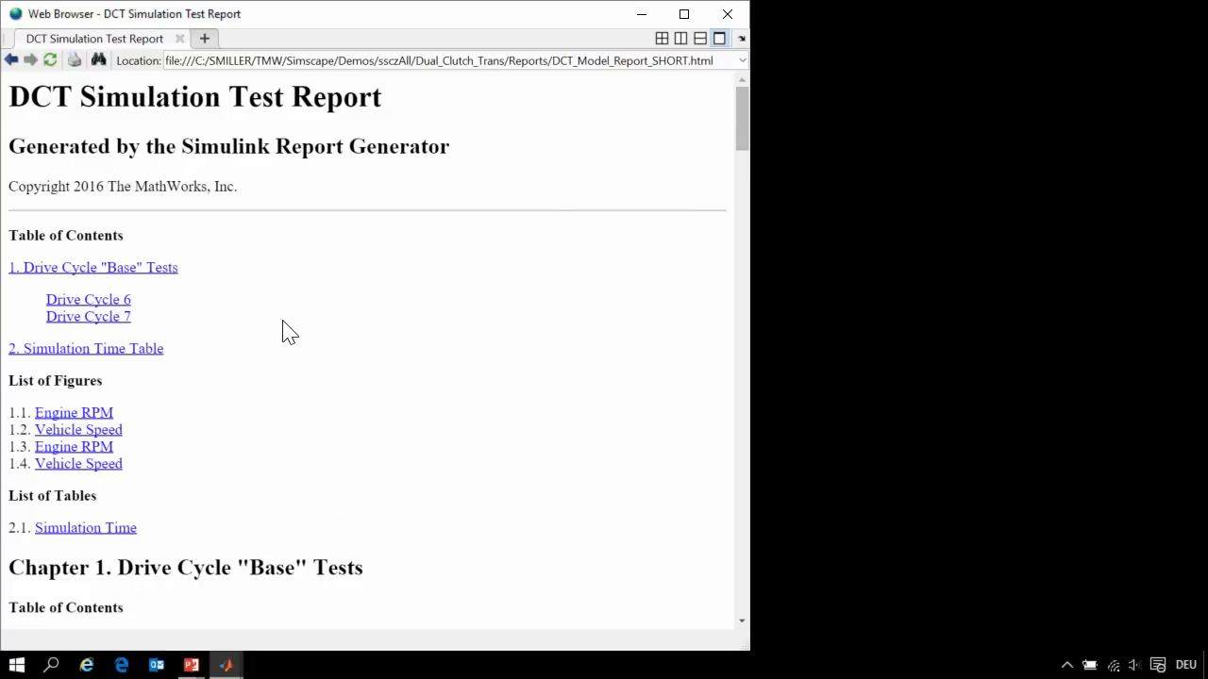
pyautogui.moveTo(340, 321)
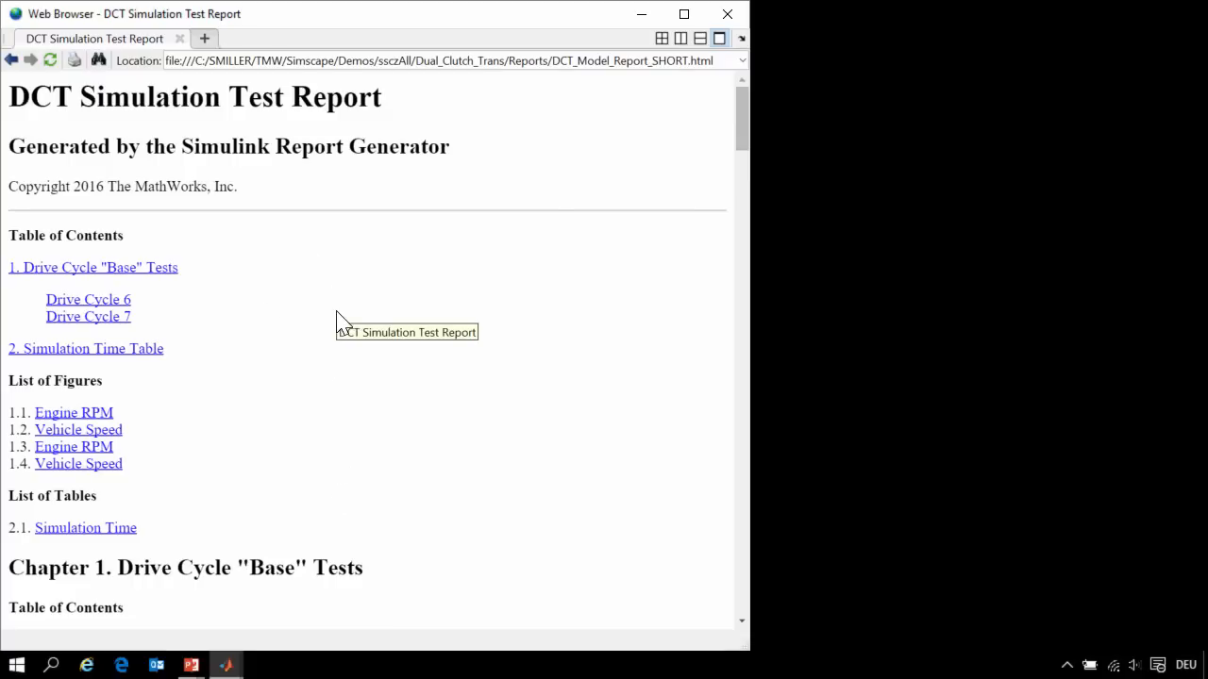
pyautogui.moveTo(326, 420)
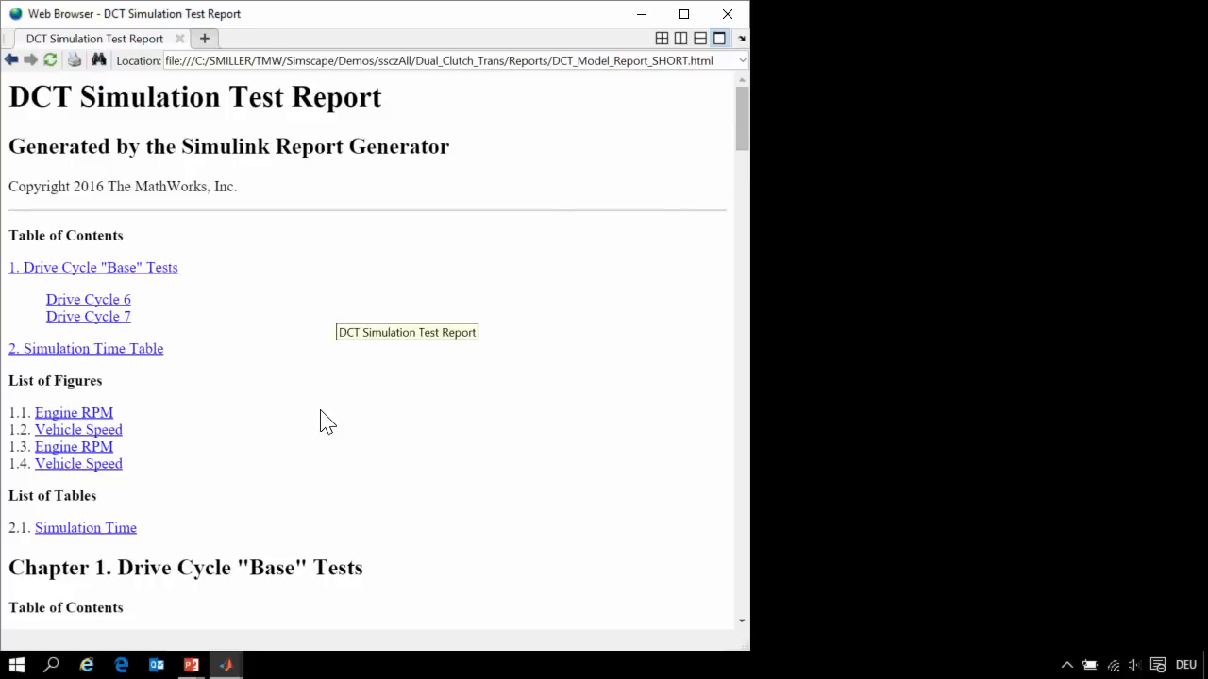
# - Scroll the existing DCT Simulation Test Report down to Table 2.1 Simulation Time
pyautogui.scroll(-3)
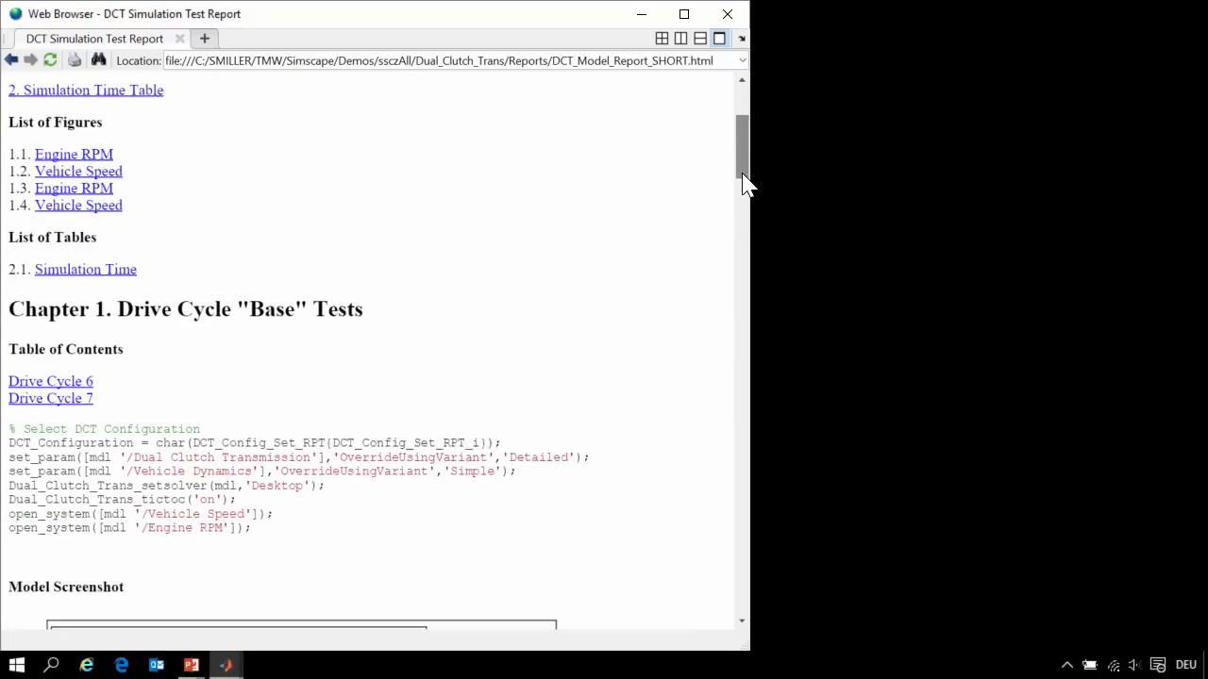
pyautogui.scroll(-3)
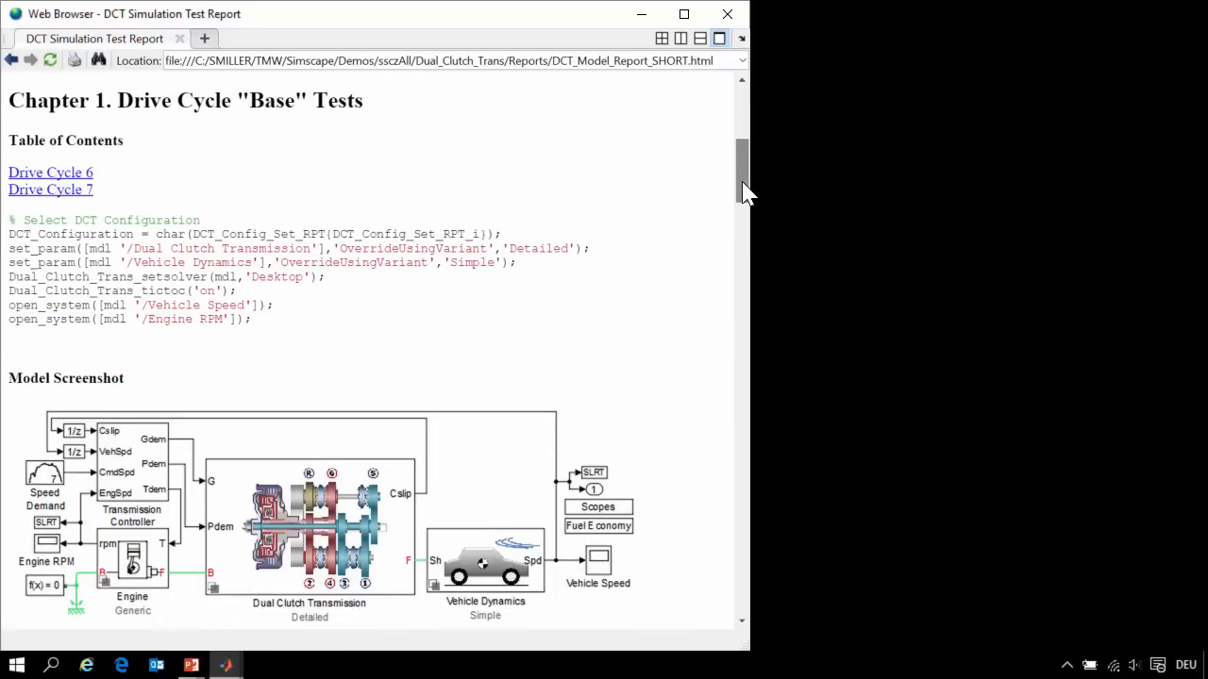
pyautogui.scroll(-3)
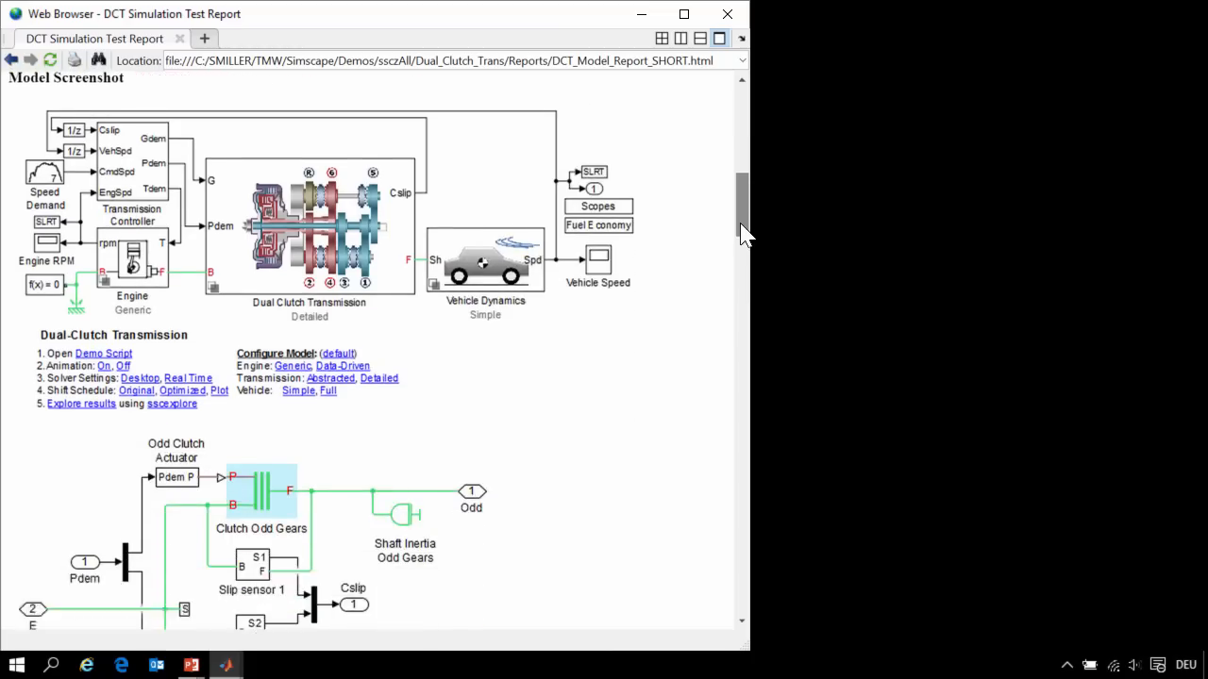
pyautogui.scroll(-3)
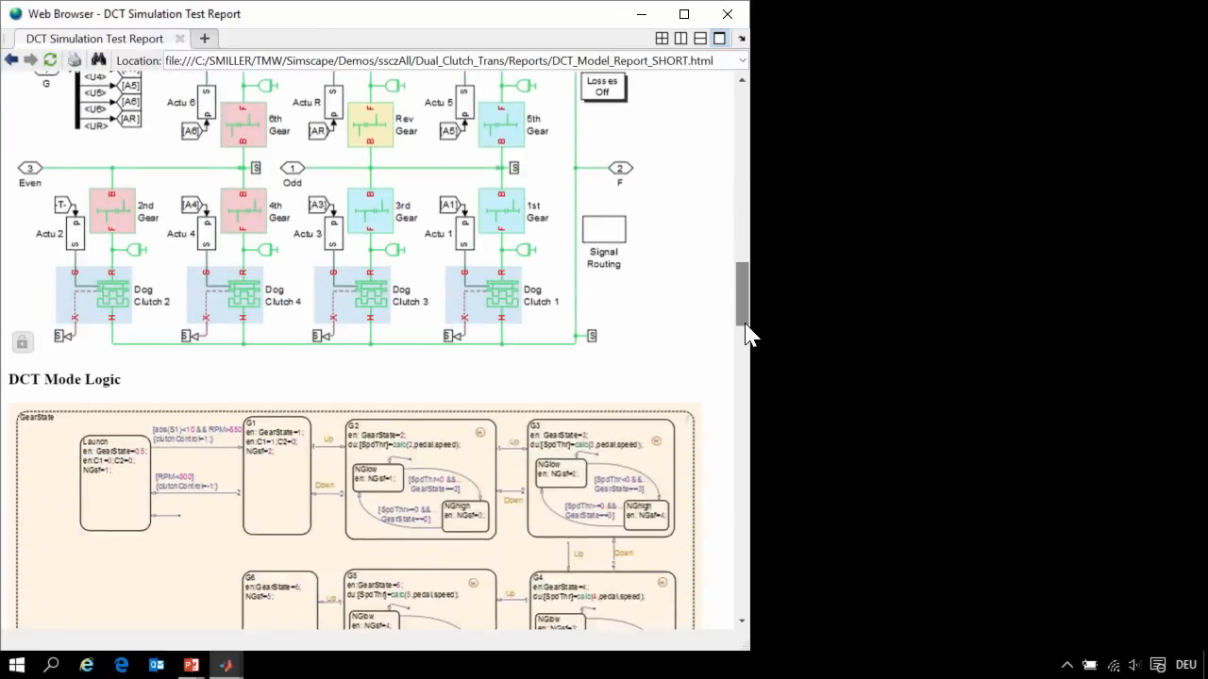
pyautogui.scroll(-3)
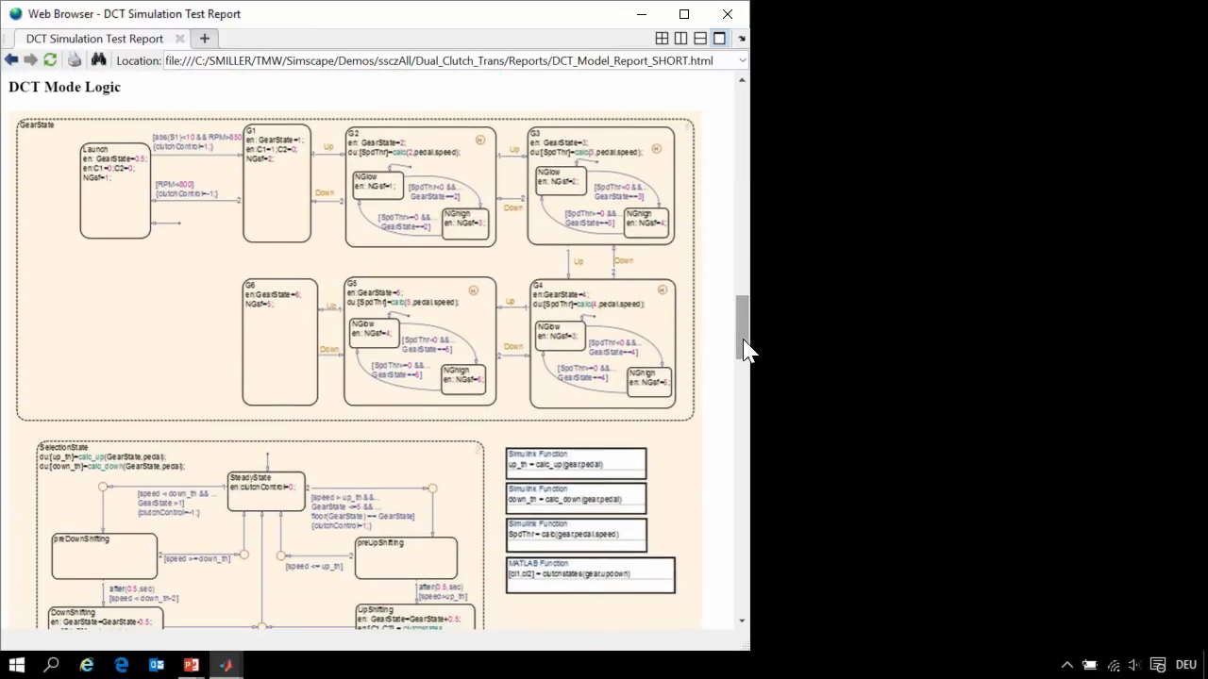
pyautogui.scroll(-3)
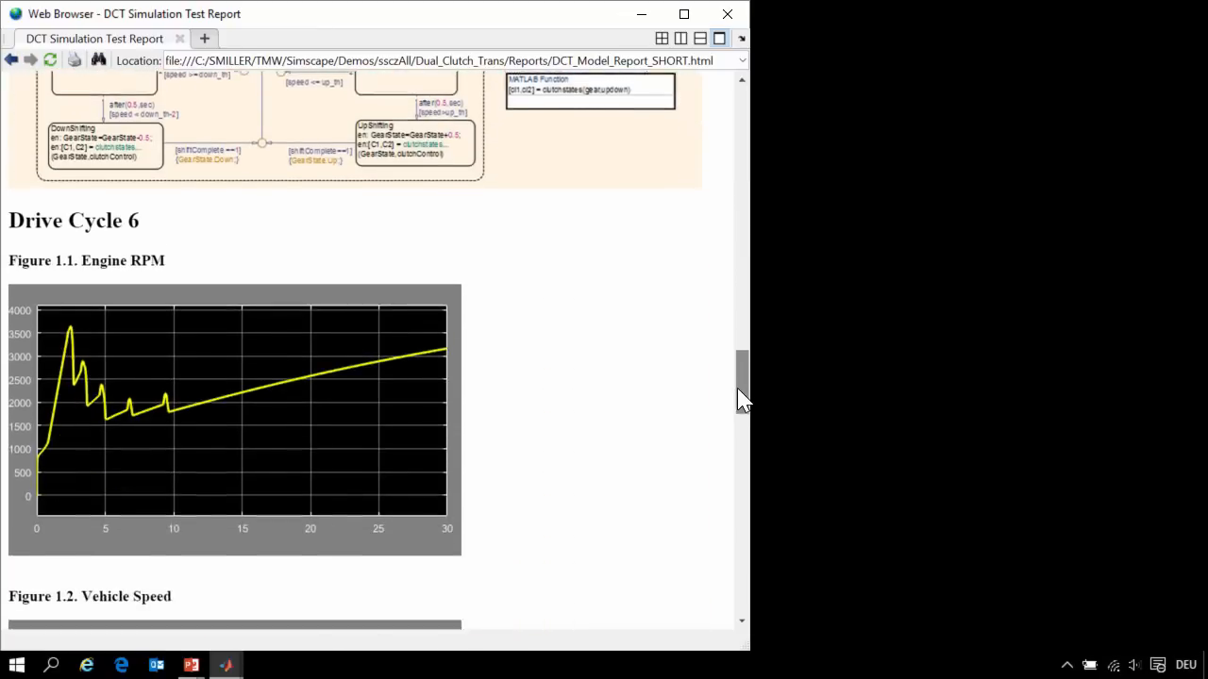
pyautogui.scroll(-3)
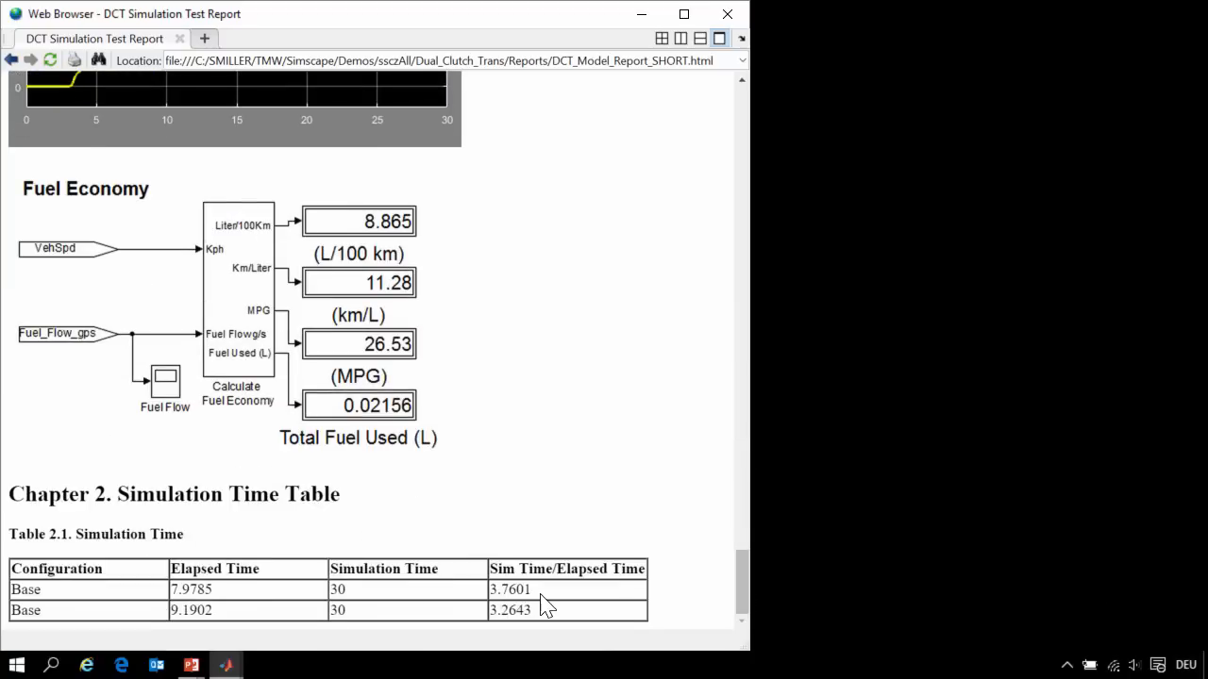
pyautogui.moveTo(618, 524)
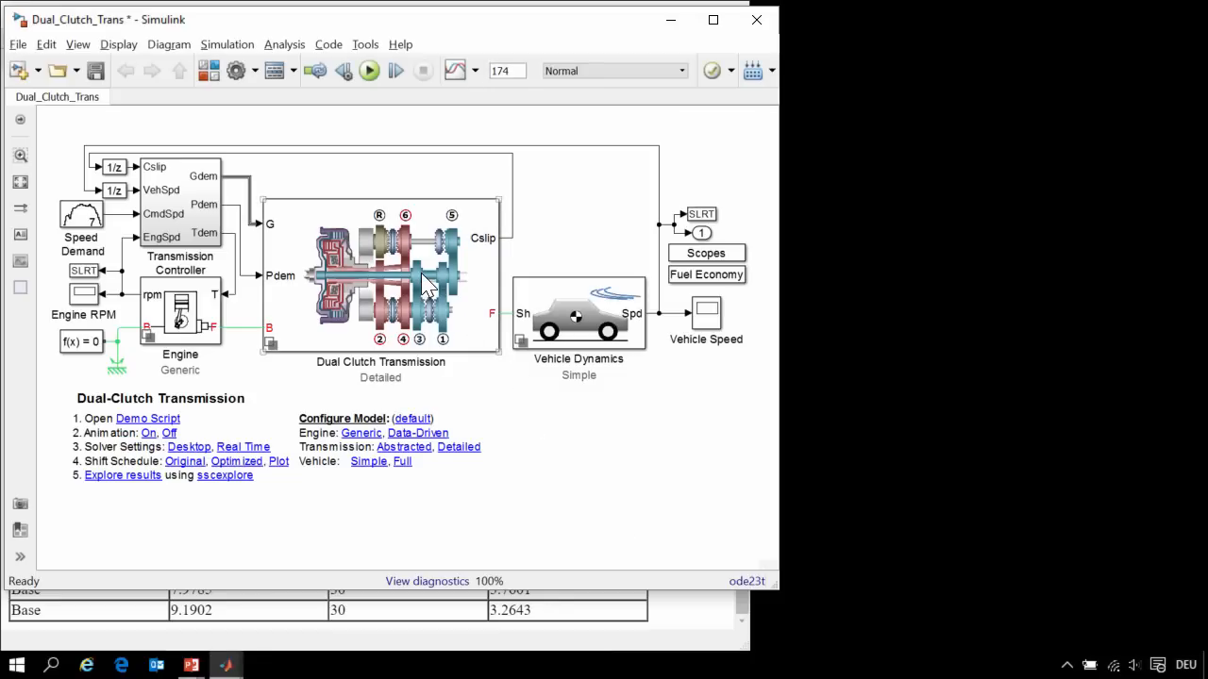
pyautogui.doubleClick(380, 274)
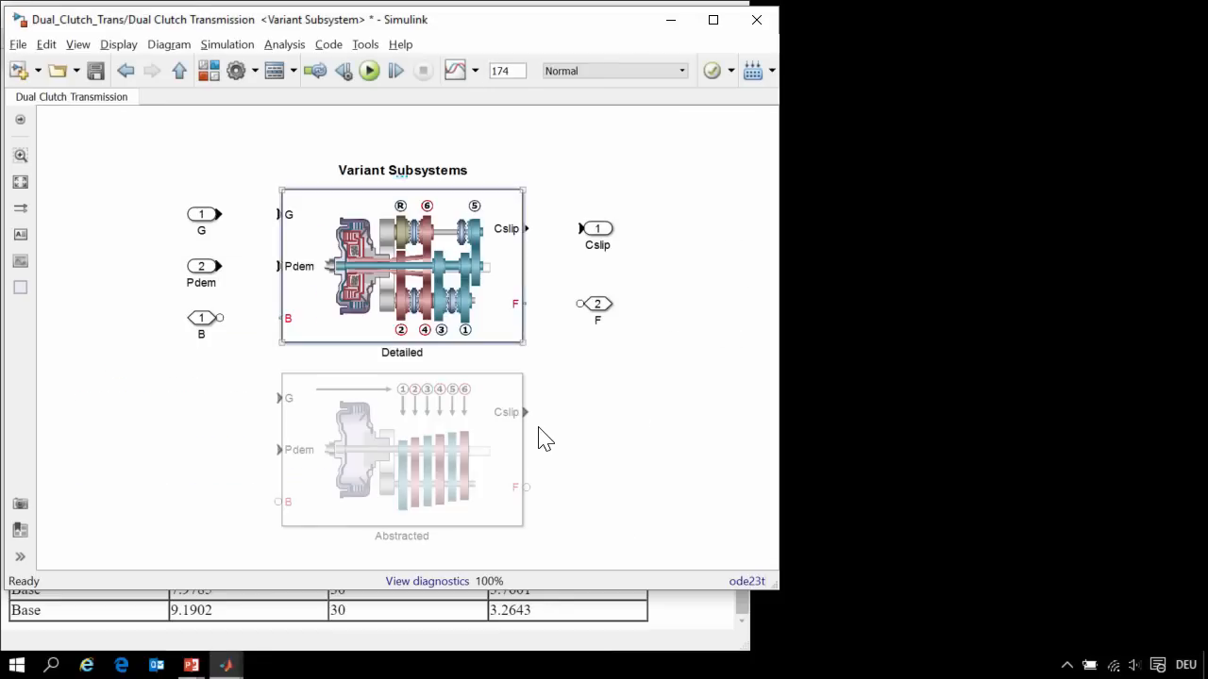
pyautogui.doubleClick(401, 267)
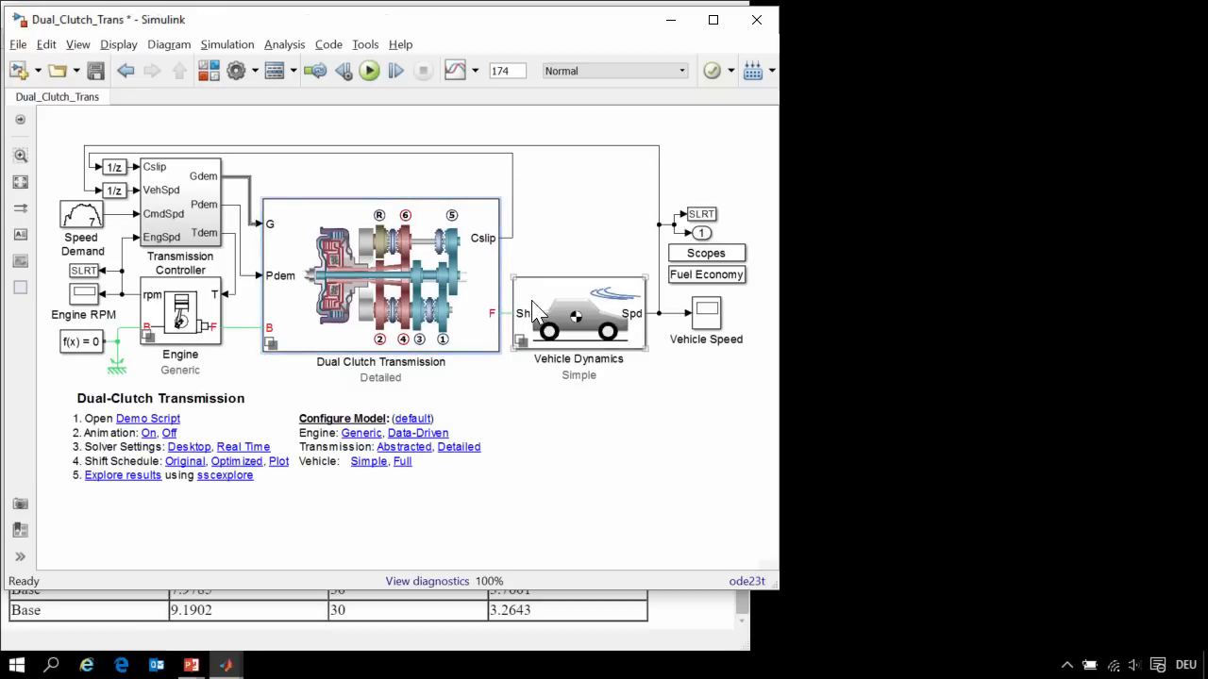
pyautogui.moveTo(459, 446)
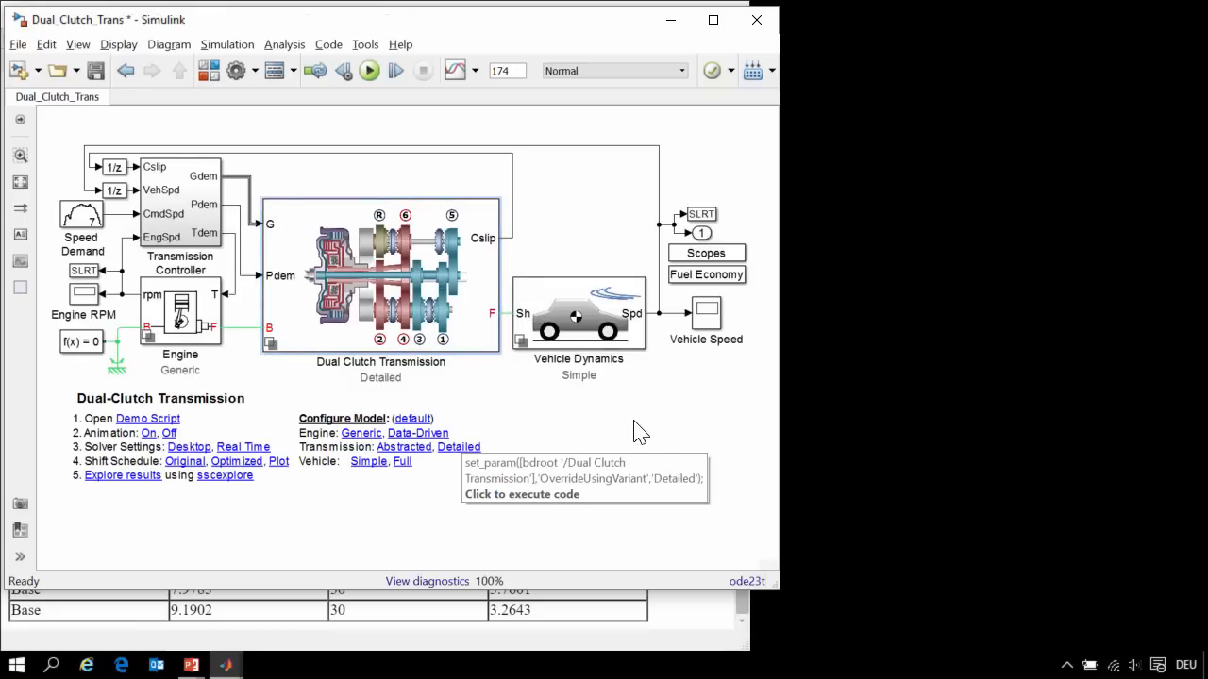
pyautogui.press('alt+tab')
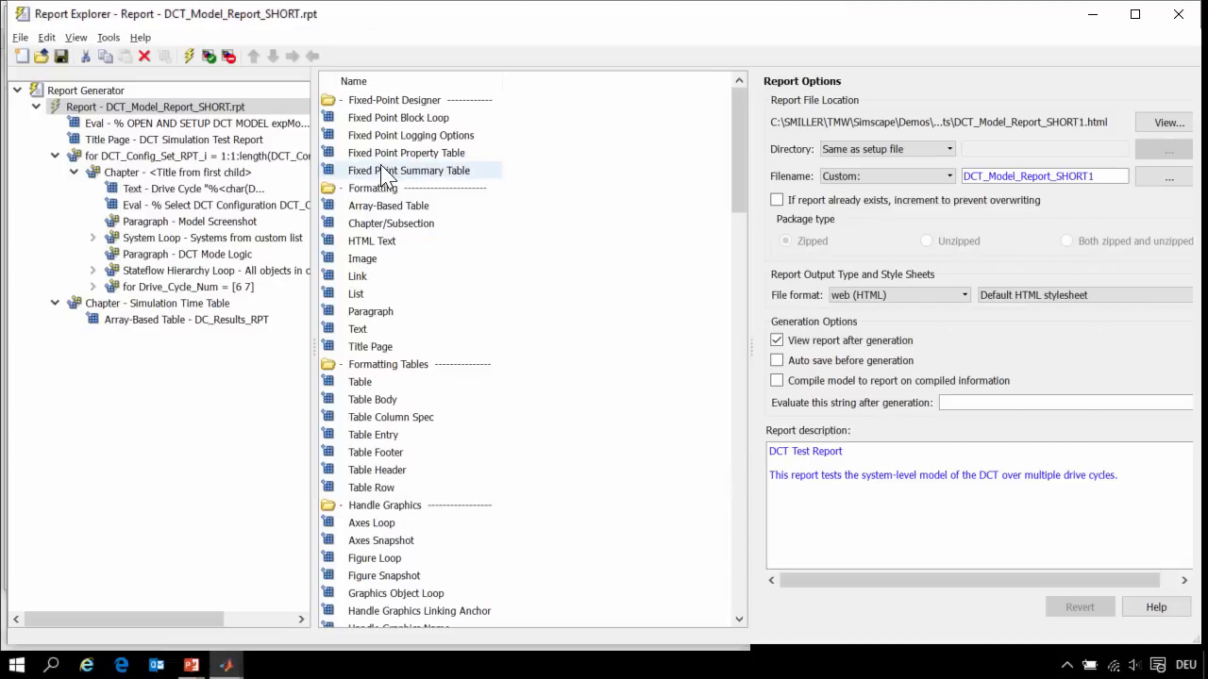
# - Inspect the 'for Drive_Cycle_Num = [6 7]' loop settings, then start report generation
pyautogui.click(188, 221)
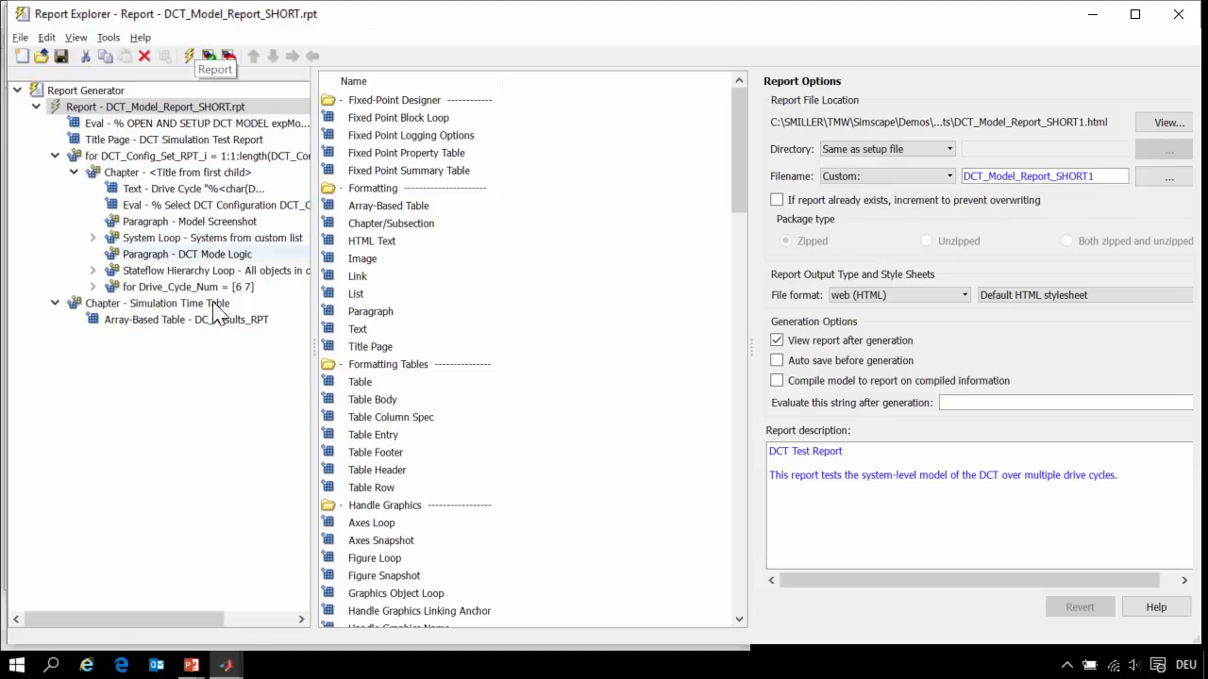
pyautogui.moveTo(203, 378)
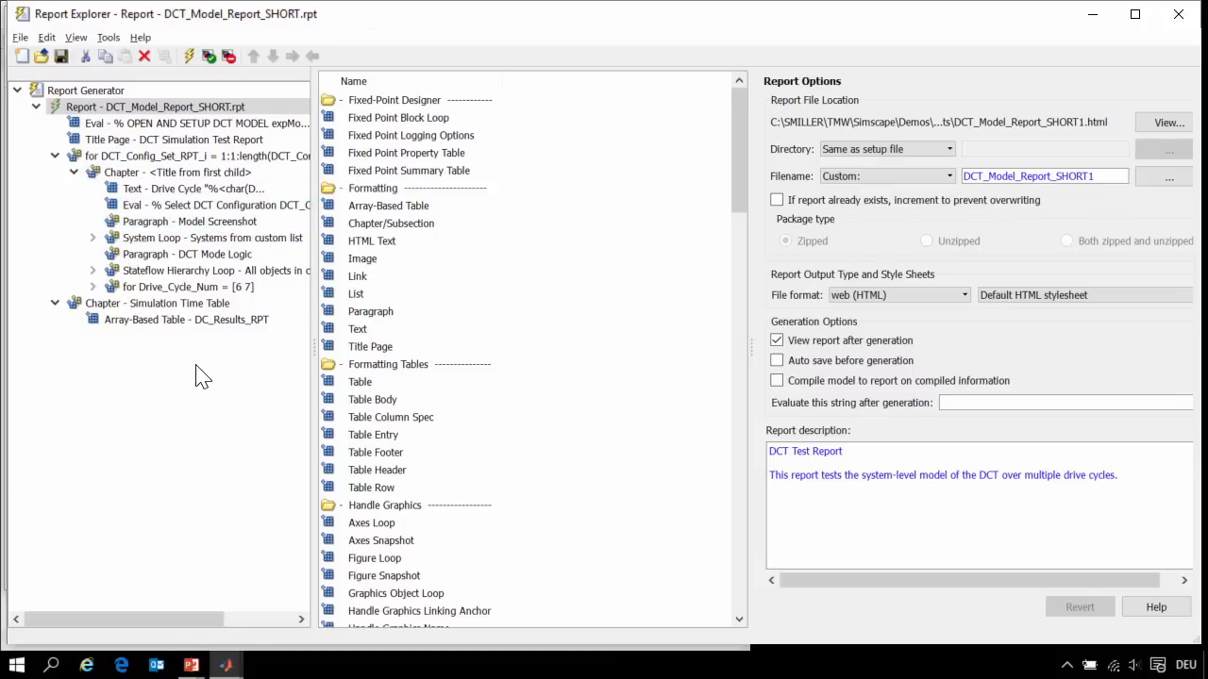
pyautogui.moveTo(180, 365)
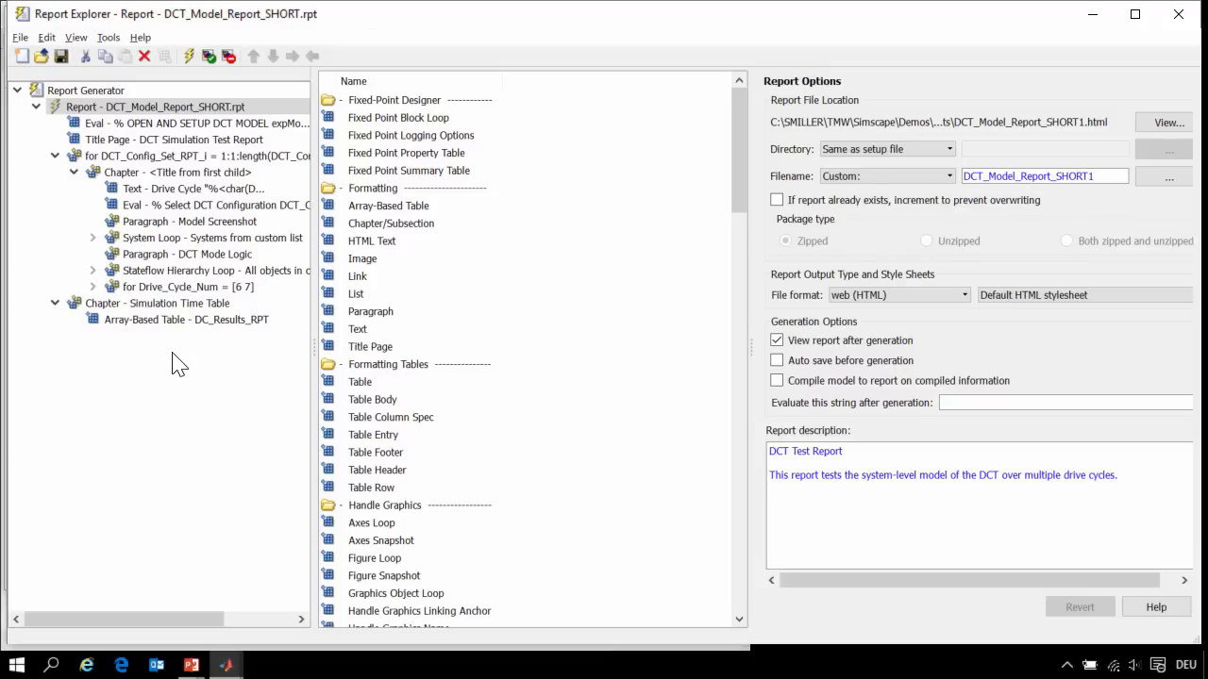
pyautogui.click(188, 286)
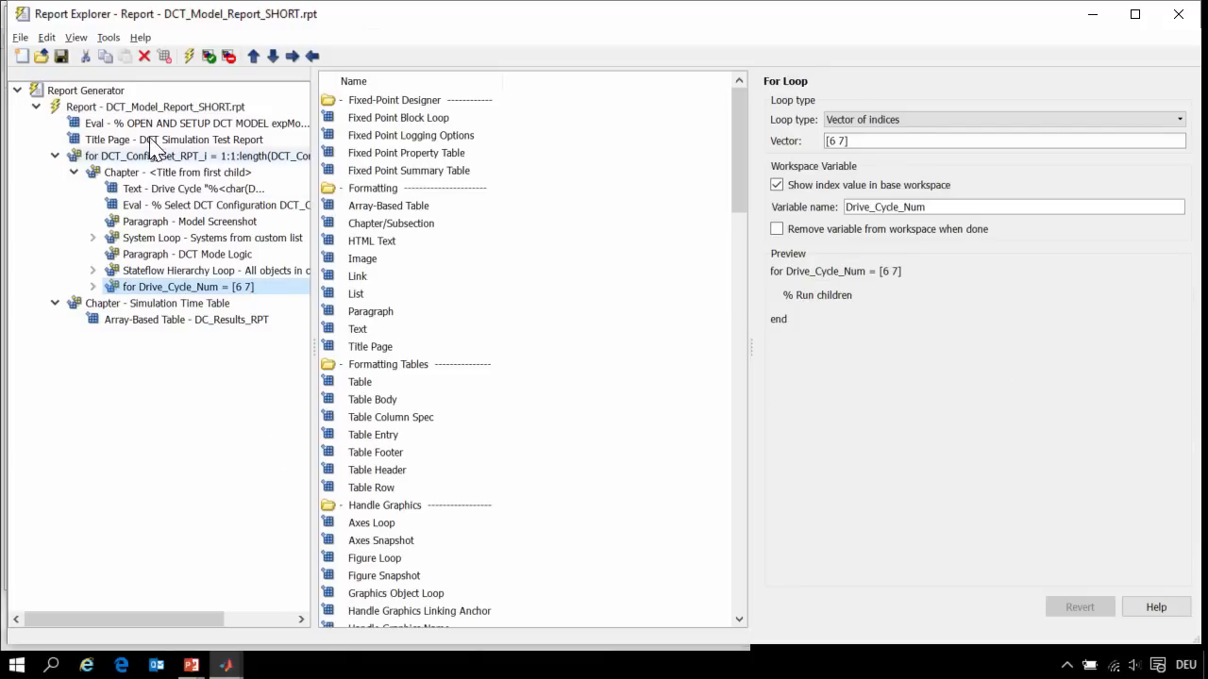
pyautogui.click(156, 106)
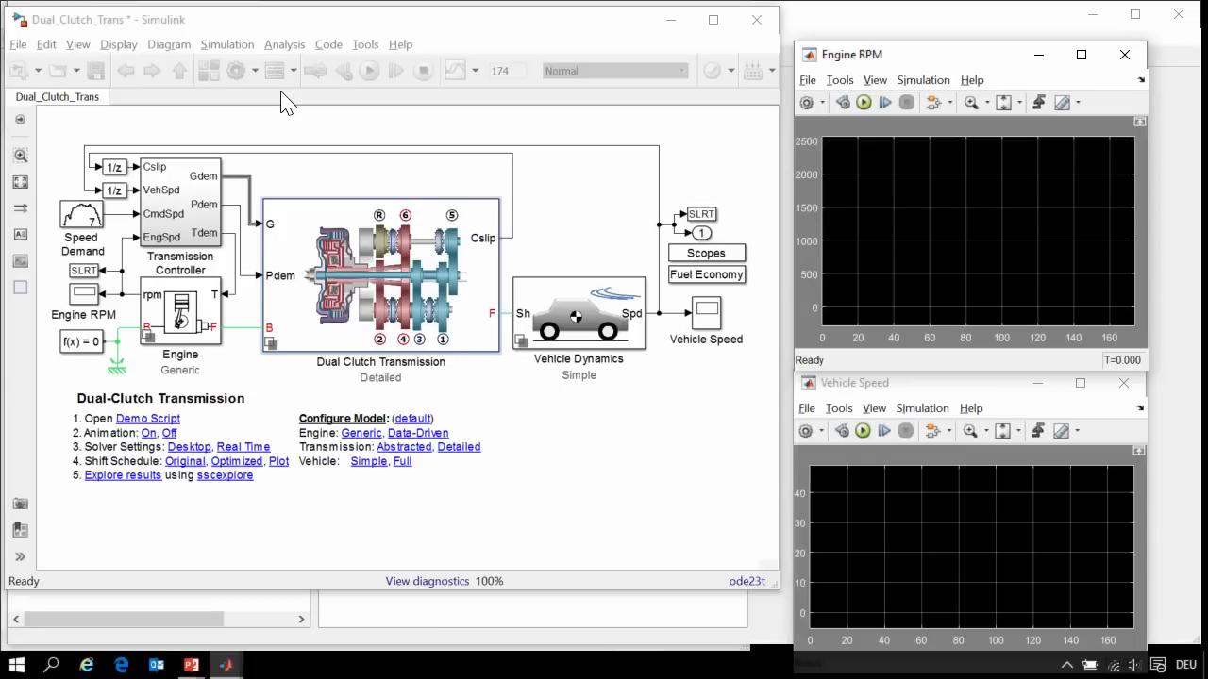
# - Let Dual_Clutch_Trans simulate each drive cycle while the Engine RPM and Vehicle Speed scopes update
pyautogui.click(369, 70)
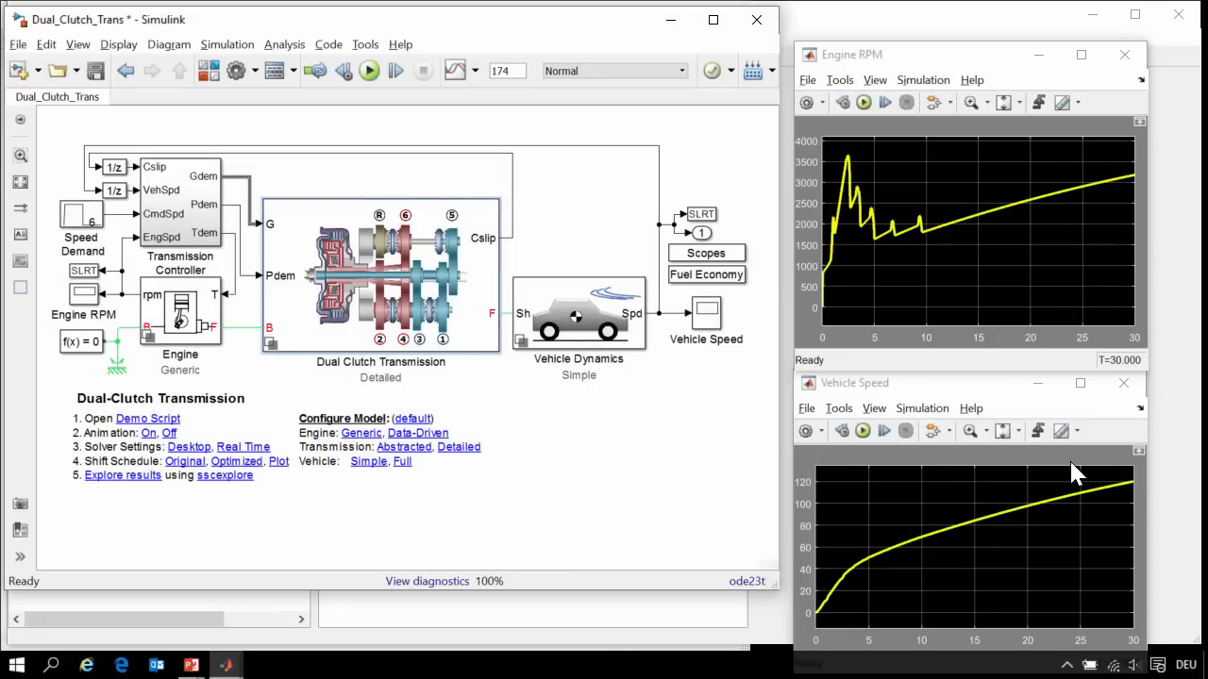
pyautogui.click(369, 69)
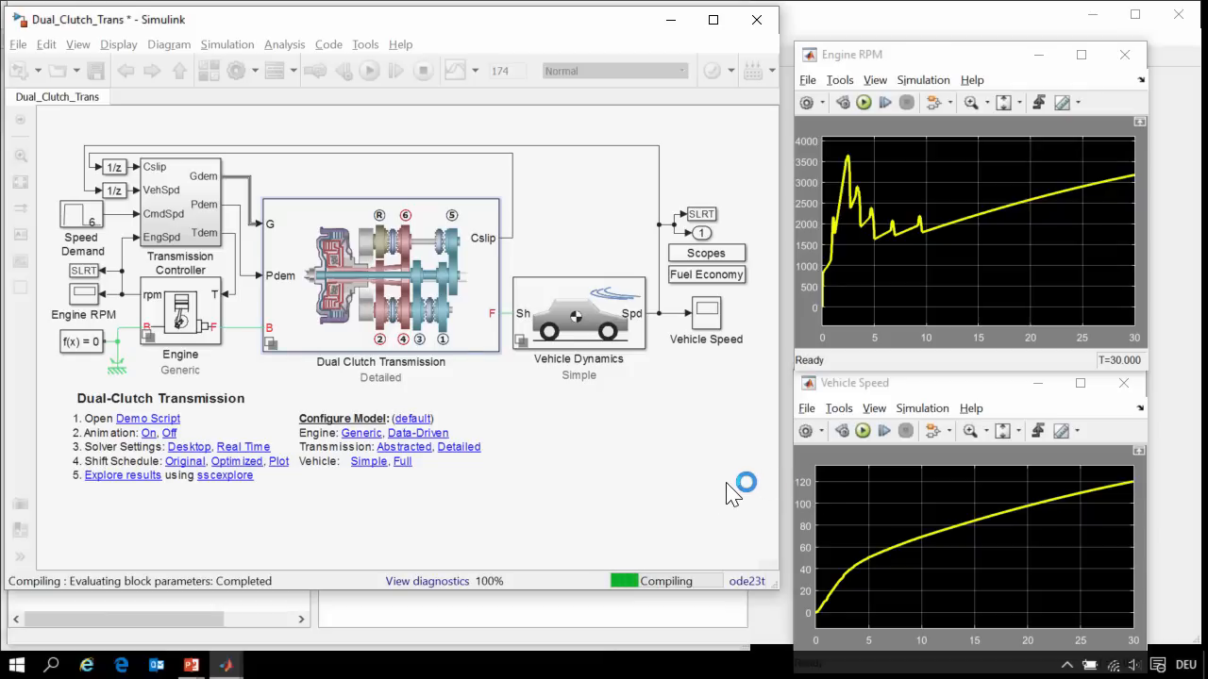
pyautogui.click(369, 70)
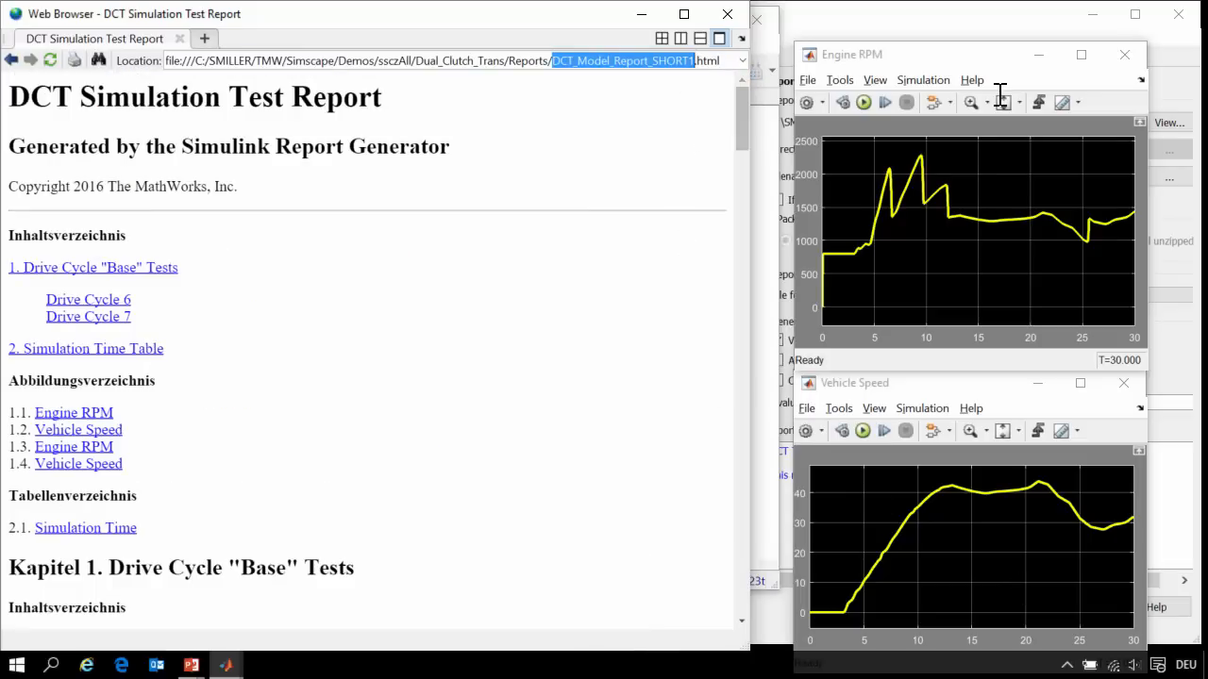
pyautogui.moveTo(1118, 179)
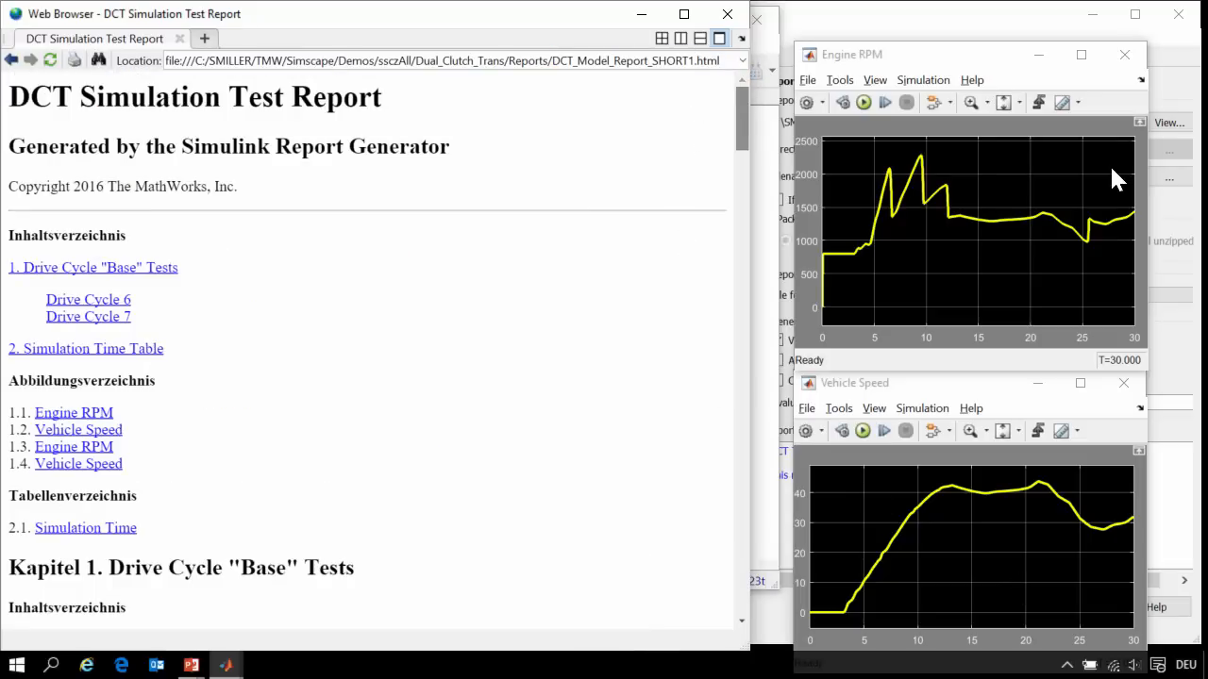
# - Scroll DCT_Model_Report_SHORT1.html to its fuel economy section and Simulation Time table
pyautogui.scroll(-3)
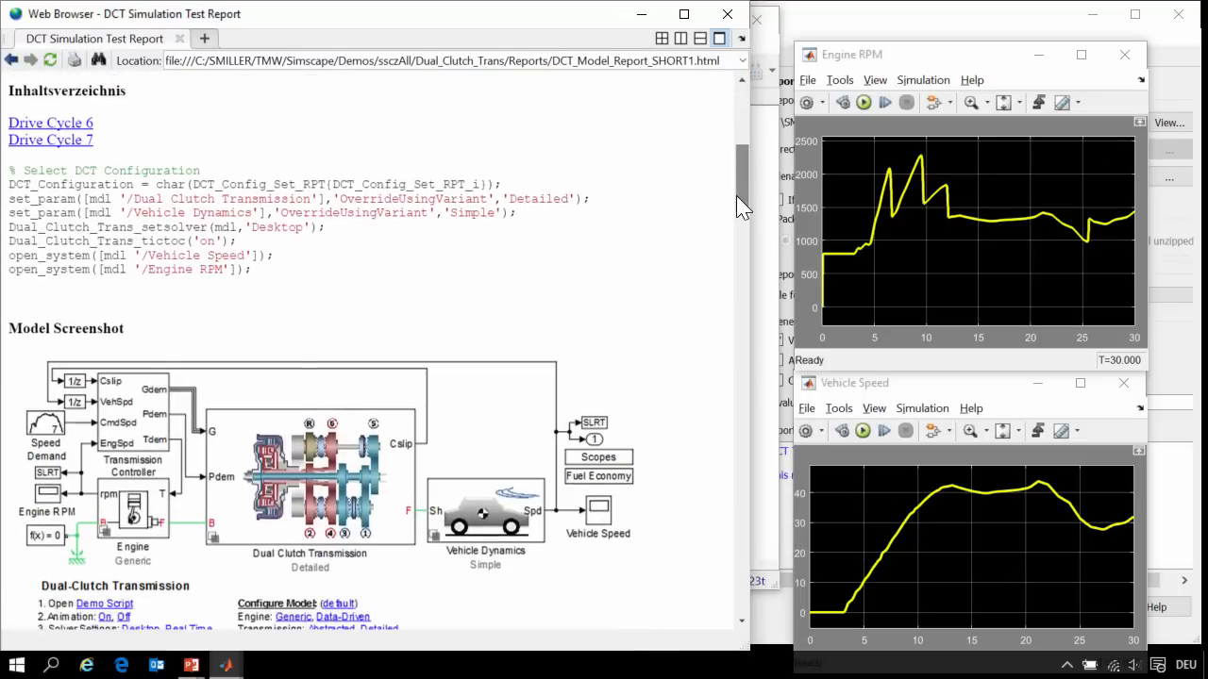
pyautogui.scroll(-3)
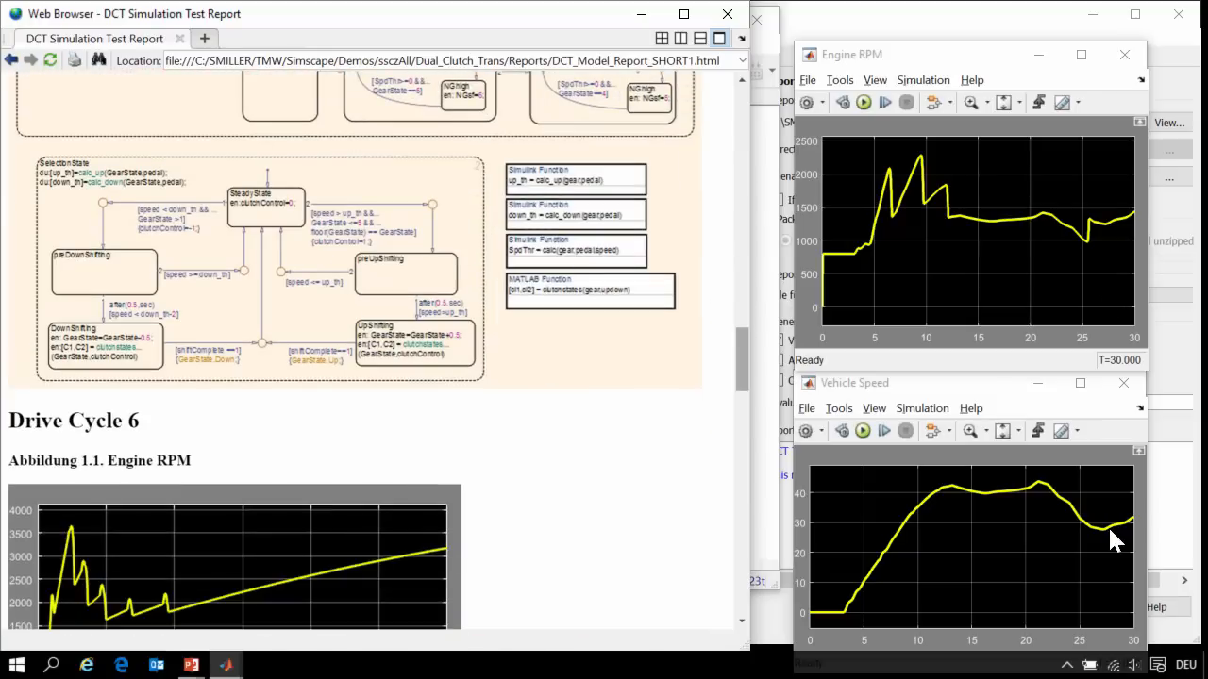
pyautogui.scroll(-3)
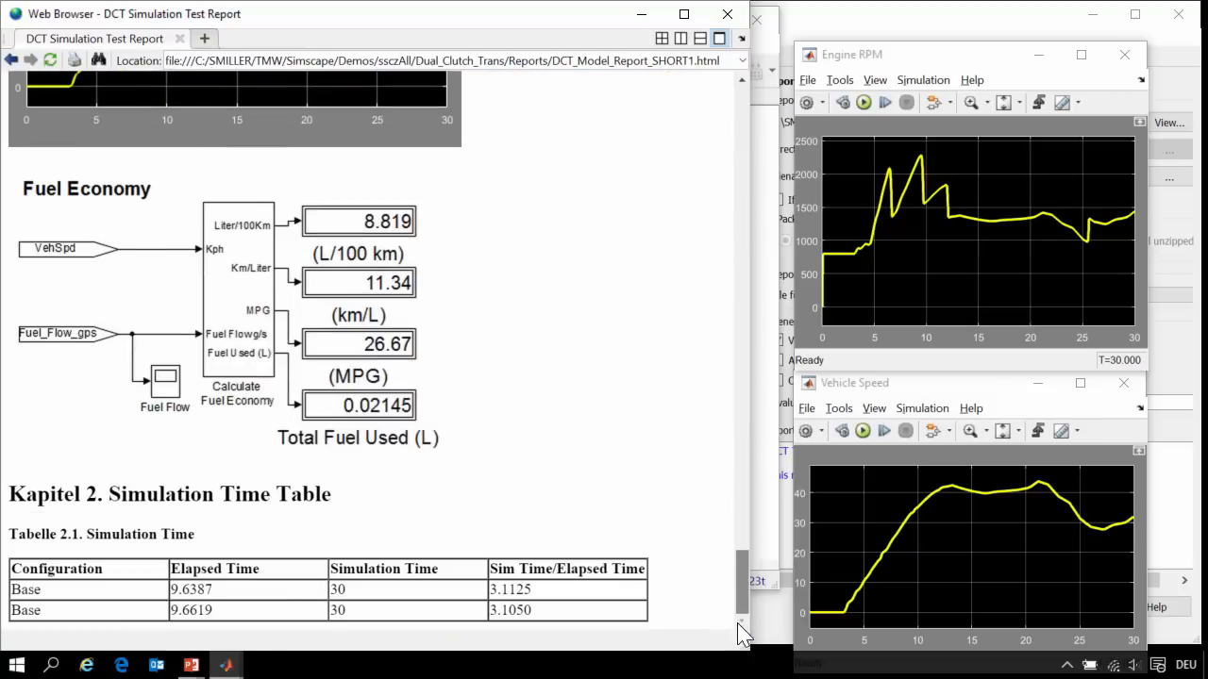
pyautogui.press('alt+tab')
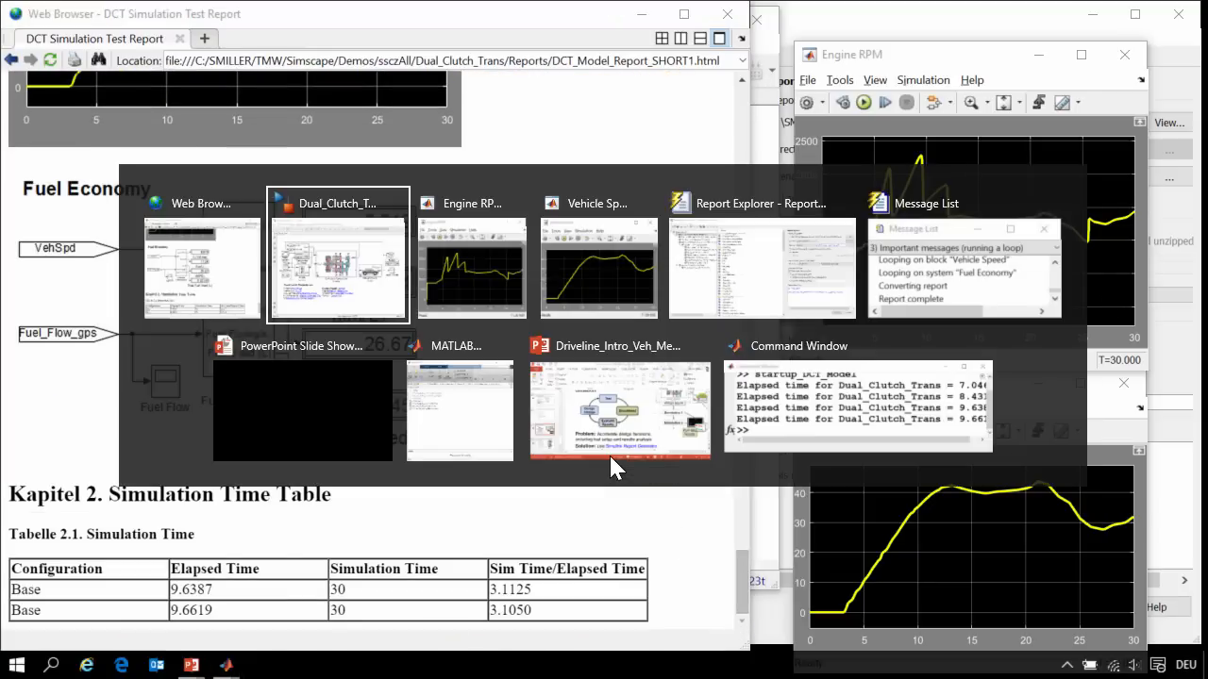
# - Bring the DCT_Model_Report_SHORT Report Explorer window to the front
pyautogui.click(762, 203)
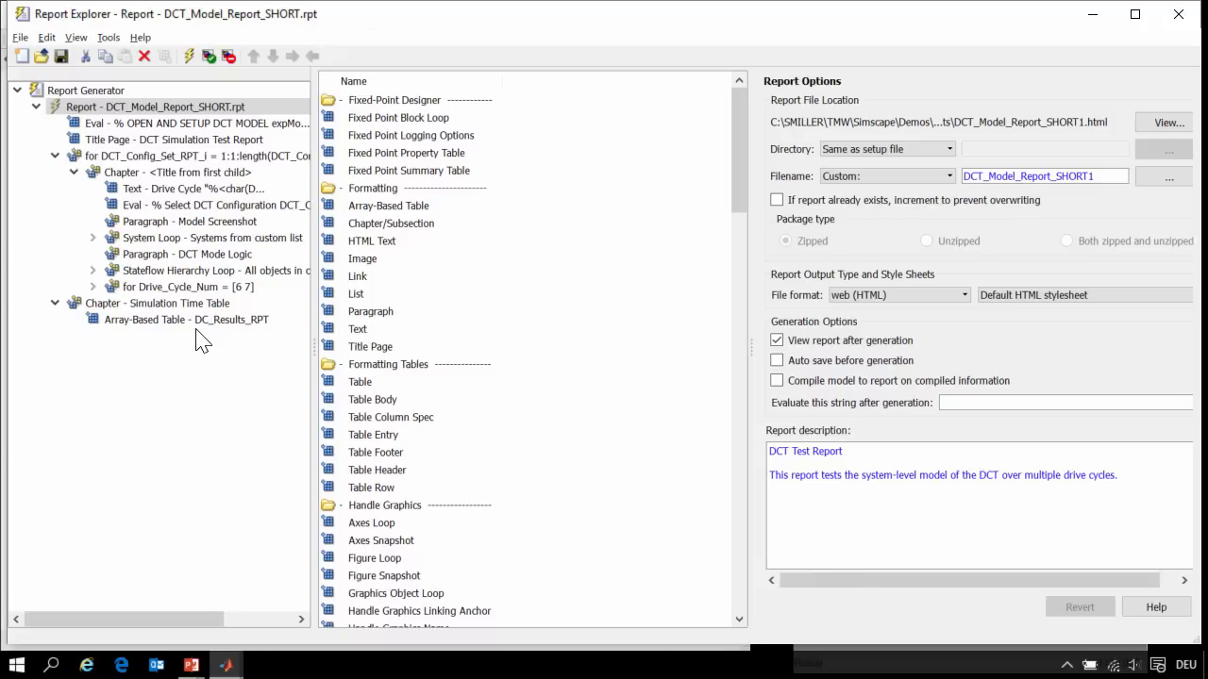
pyautogui.moveTo(250, 335)
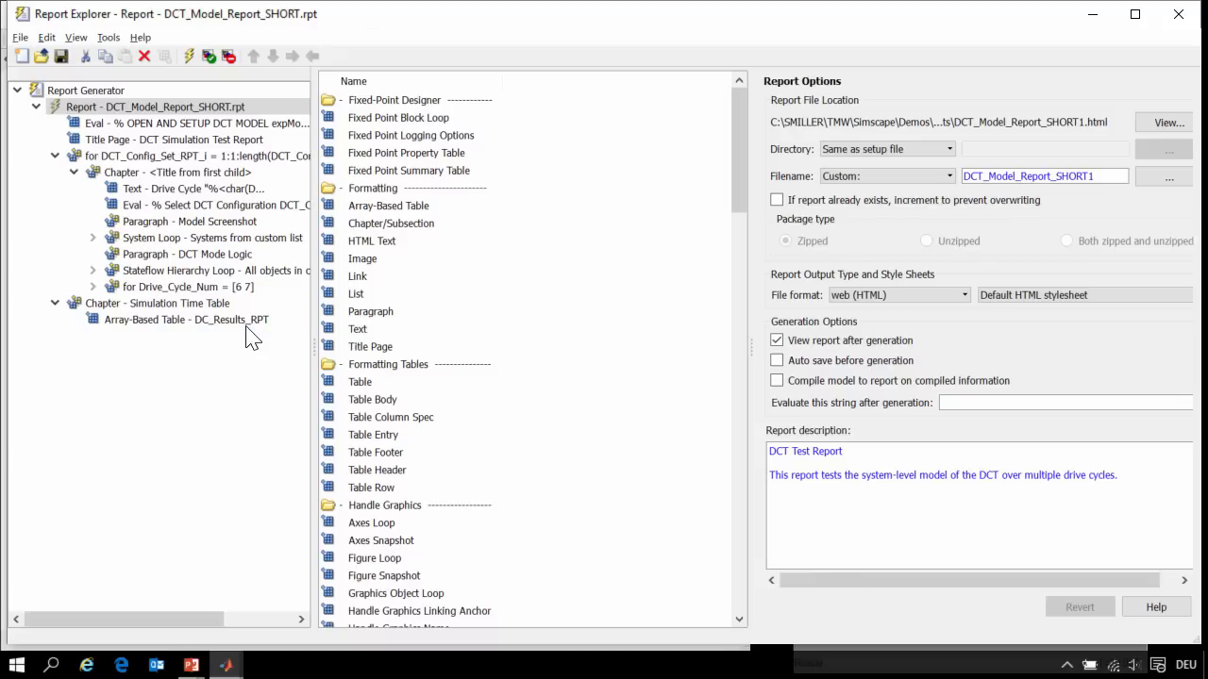
pyautogui.moveTo(164, 450)
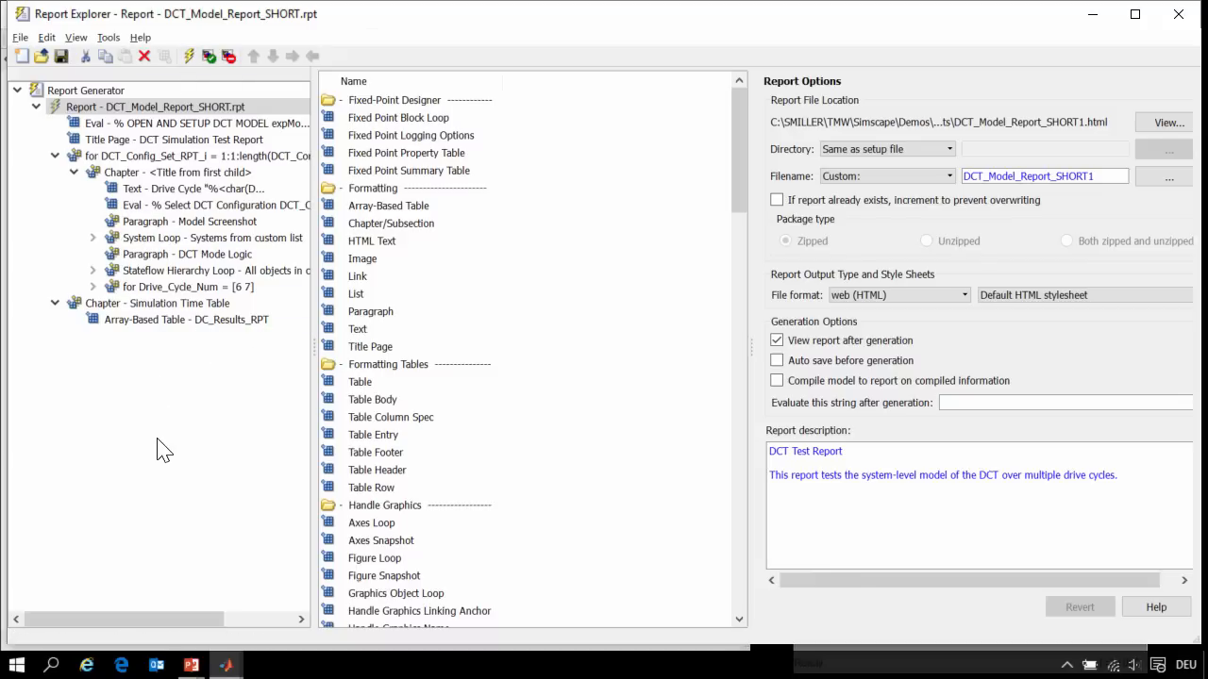